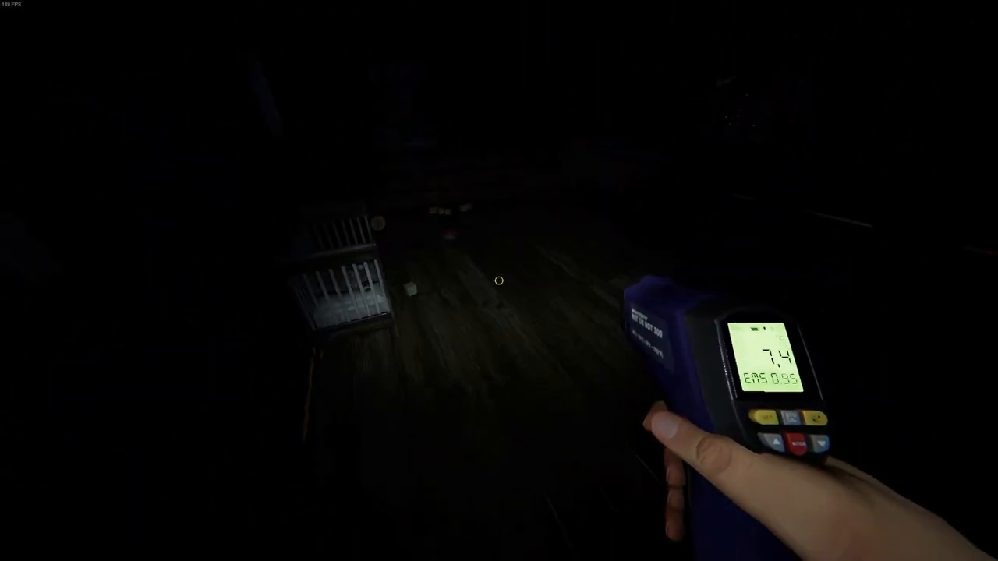
pyautogui.moveTo(499, 281)
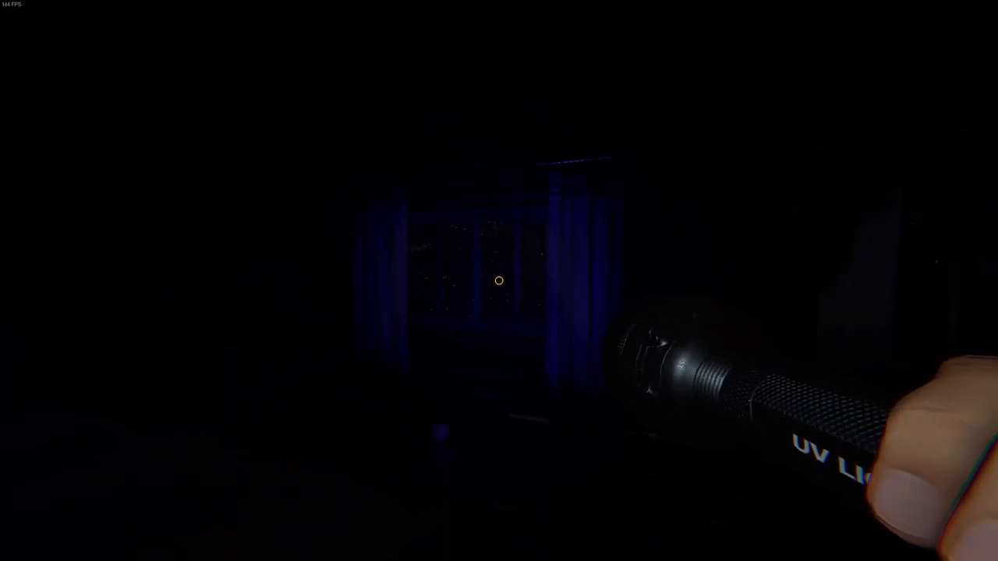
pyautogui.moveTo(499, 281)
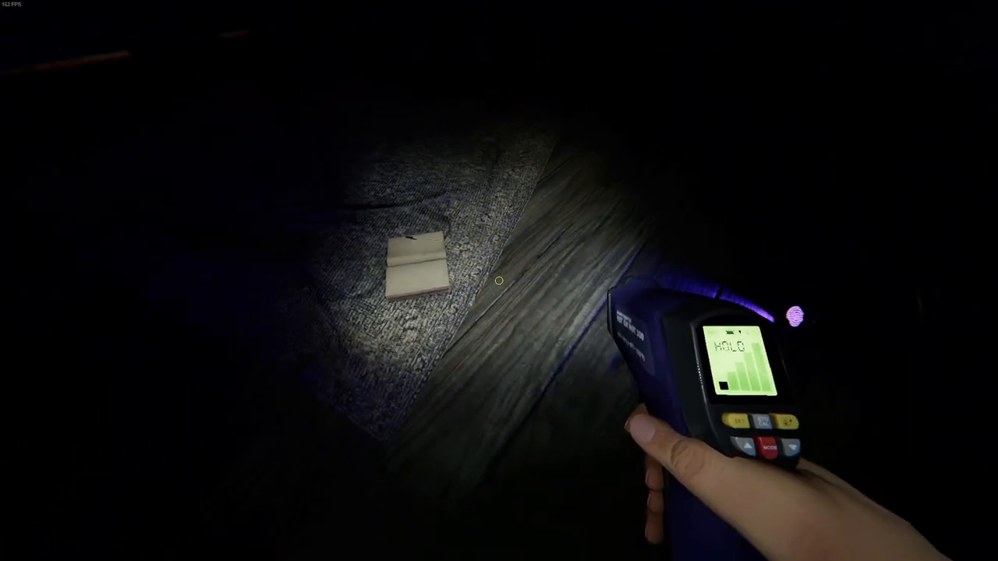
pyautogui.moveTo(498, 281)
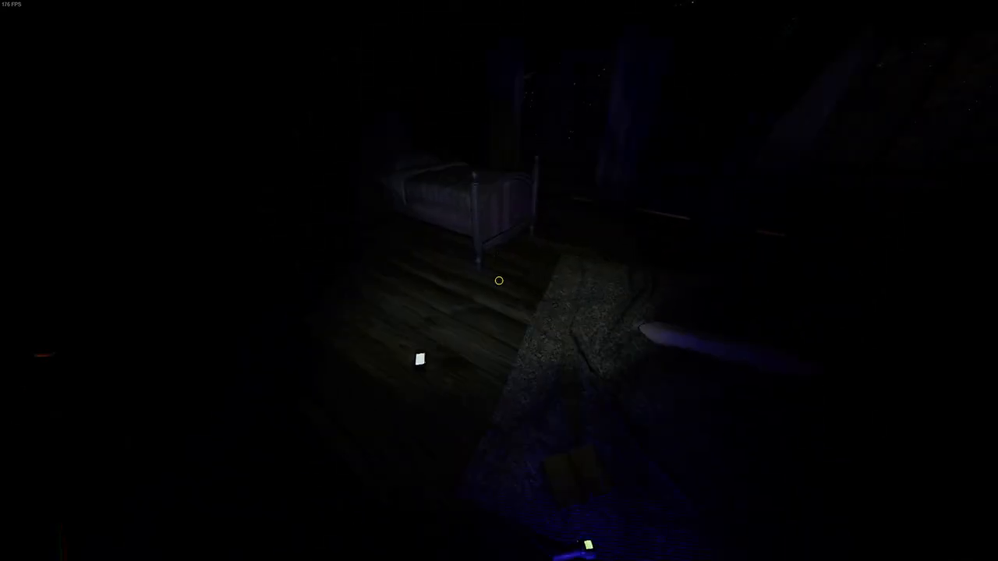
pyautogui.moveTo(499, 281)
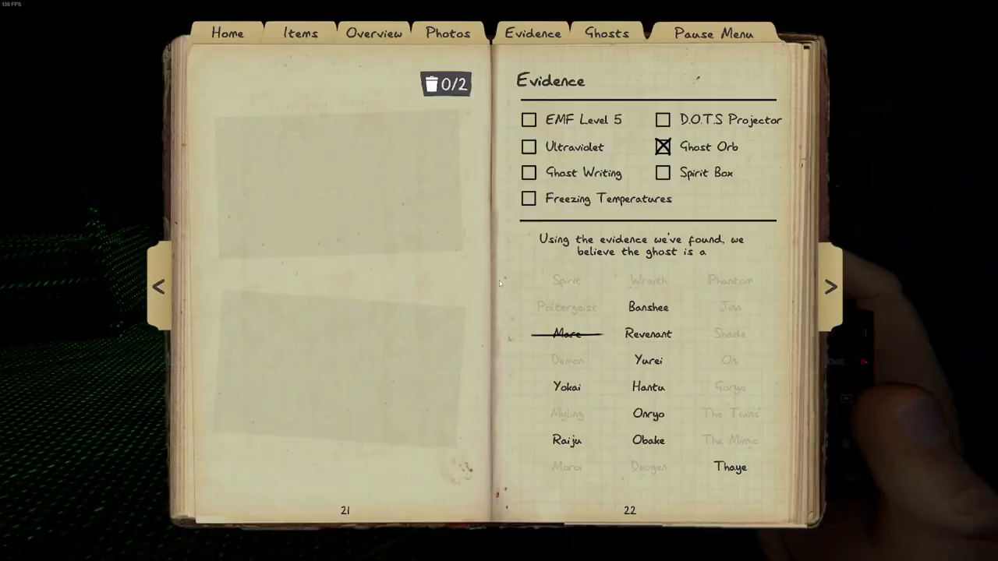
# Step: Cross out a ruled-out ghost candidate in the journal and return to exploring the house
pyautogui.click(159, 287)
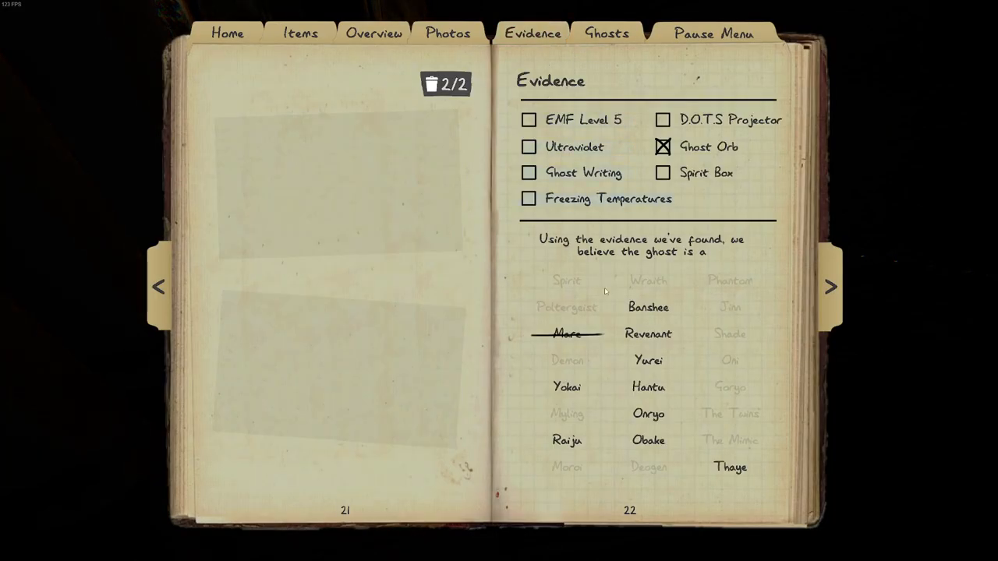
pyautogui.click(730, 468)
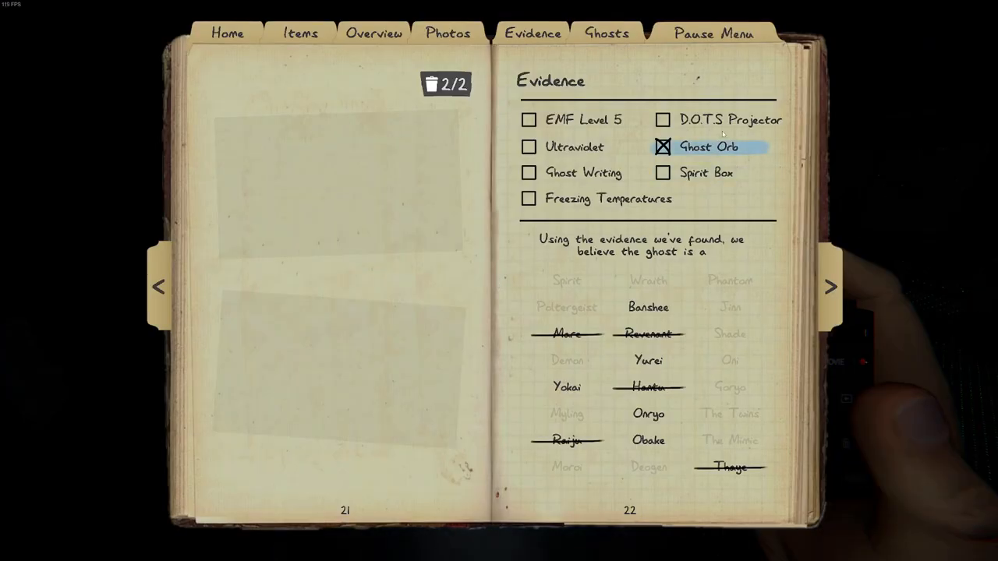
pyautogui.click(157, 287)
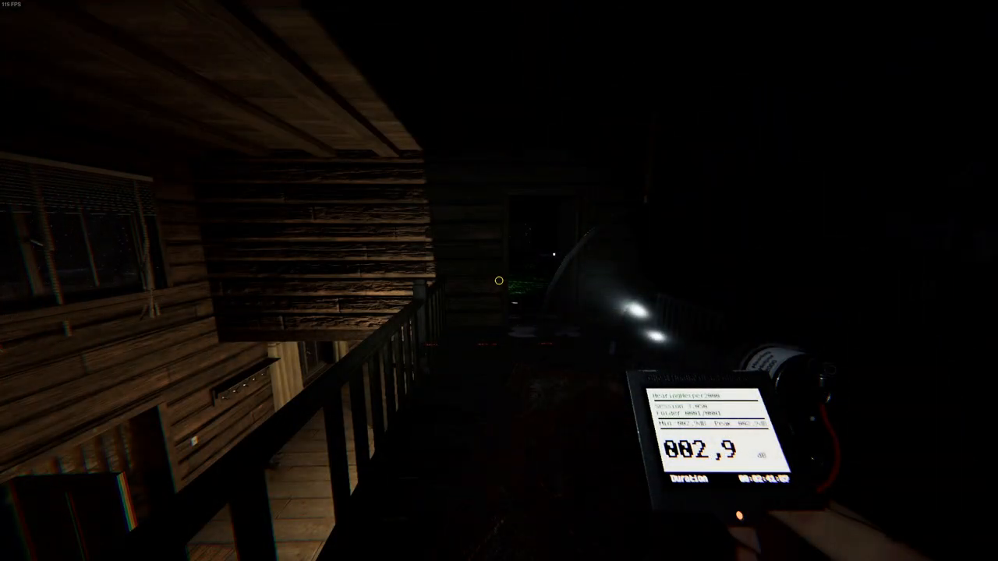
pyautogui.moveTo(499, 280)
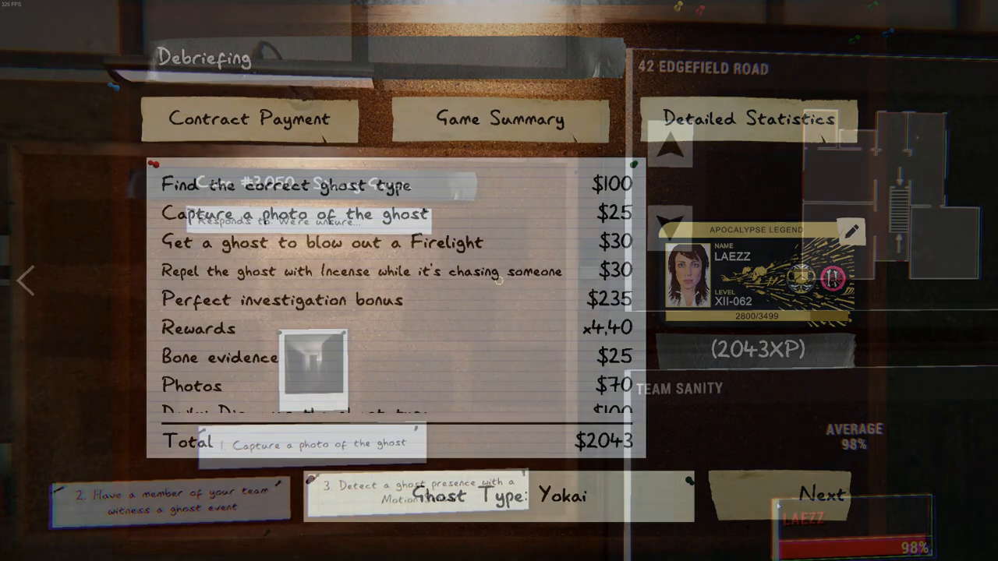
# Step: Advance past the Debriefing screen to begin a new investigation
pyautogui.click(820, 493)
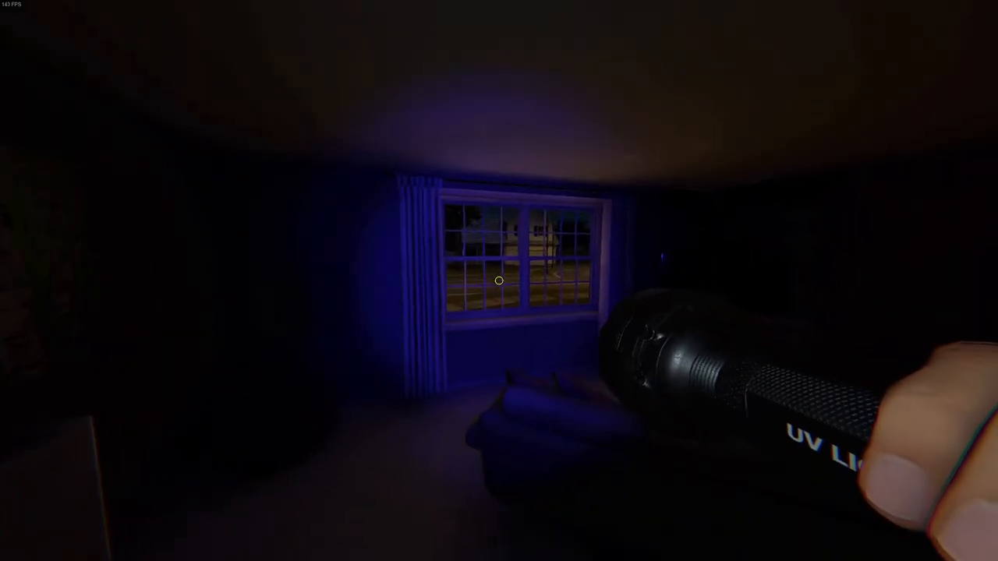
pyautogui.moveTo(499, 280)
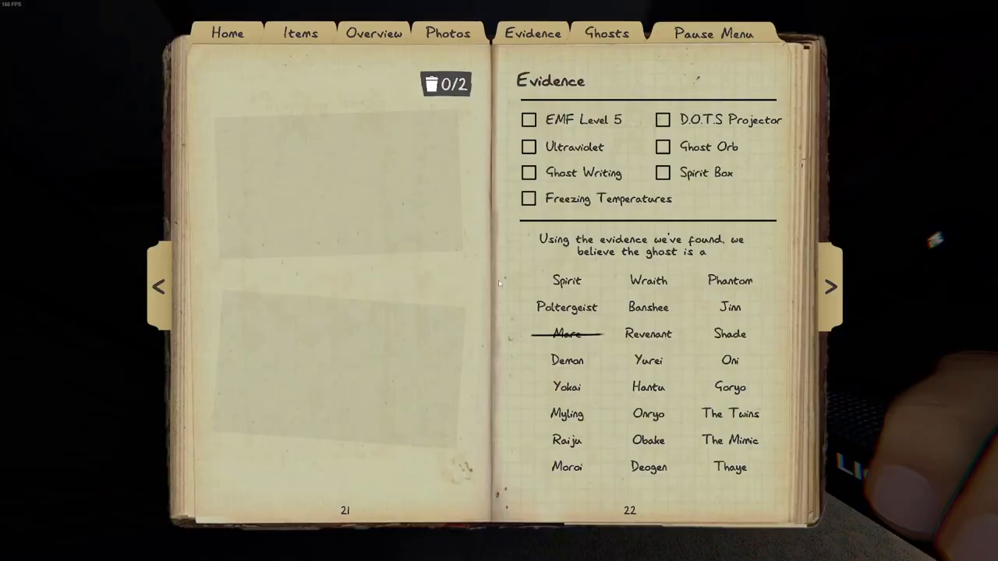
# Step: Tick Ultraviolet on the journal's Evidence page for the new house
pyautogui.click(528, 146)
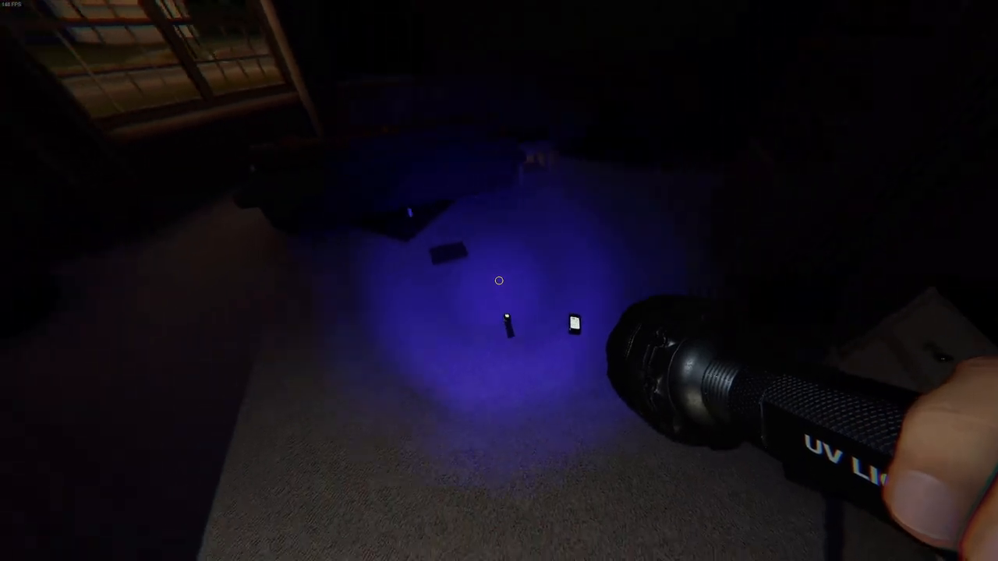
pyautogui.moveTo(499, 281)
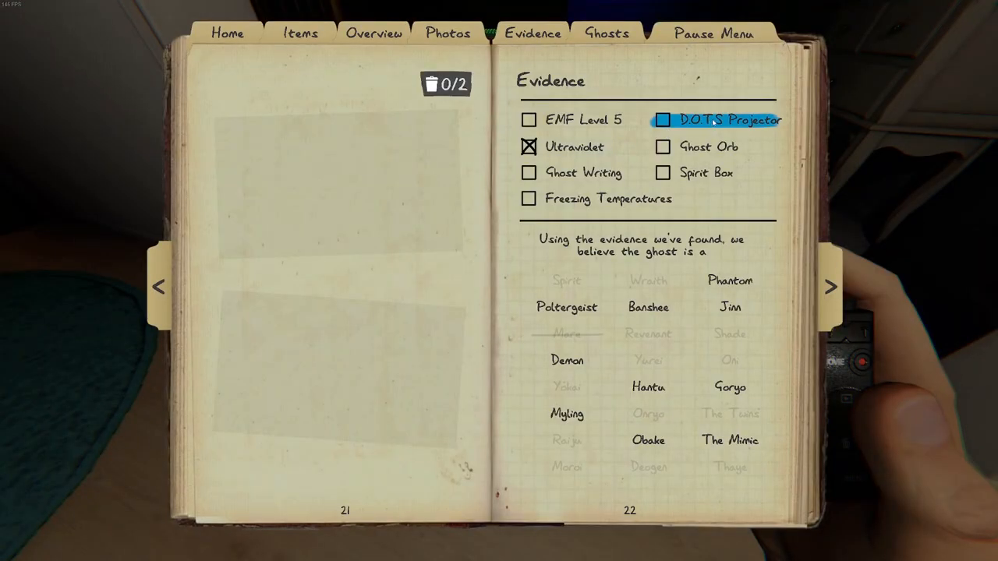
# Step: Mark D.O.T.S. Projector, circle Phantom as suspect, and review the Photos page
pyautogui.click(661, 118)
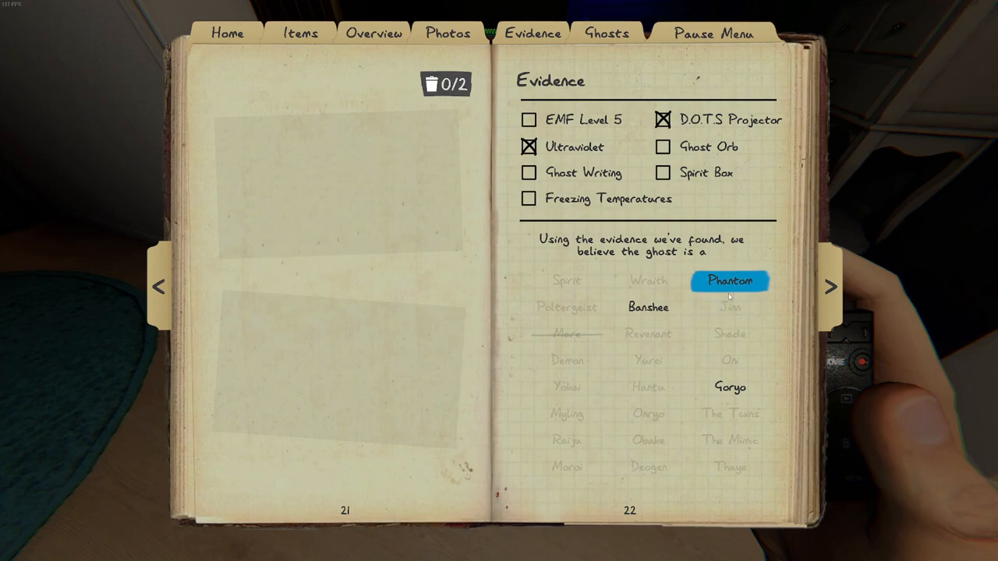
pyautogui.click(730, 386)
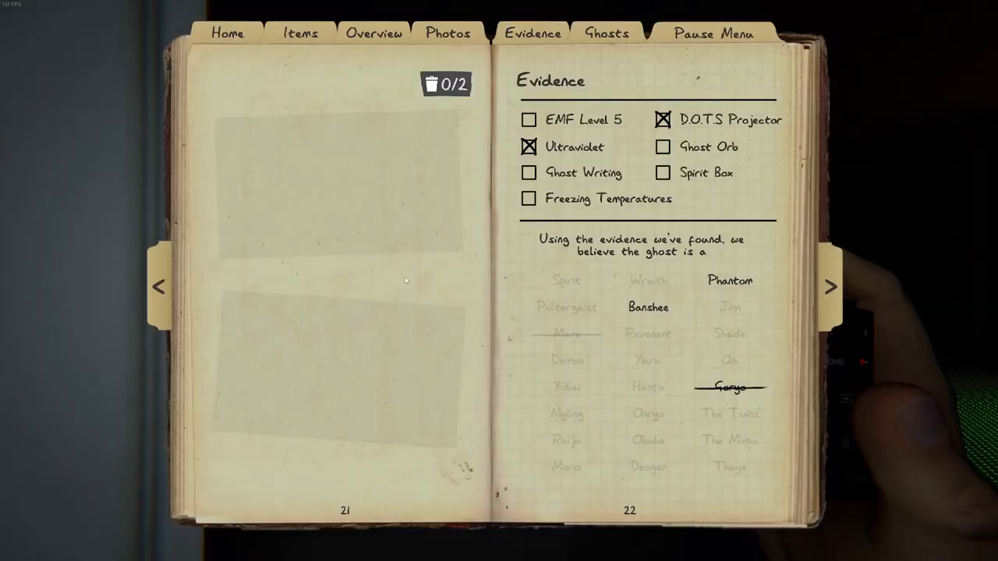
pyautogui.click(447, 33)
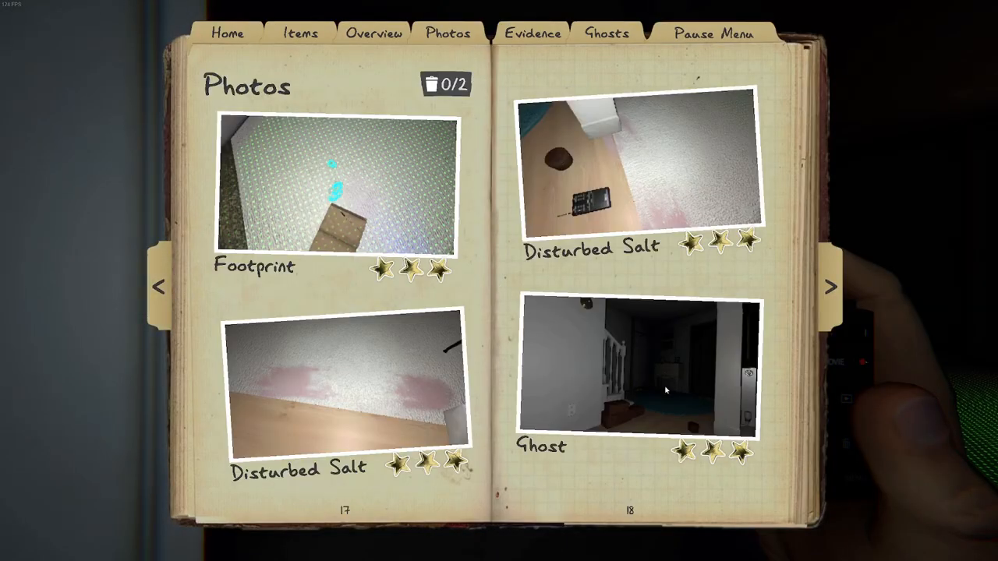
pyautogui.click(531, 35)
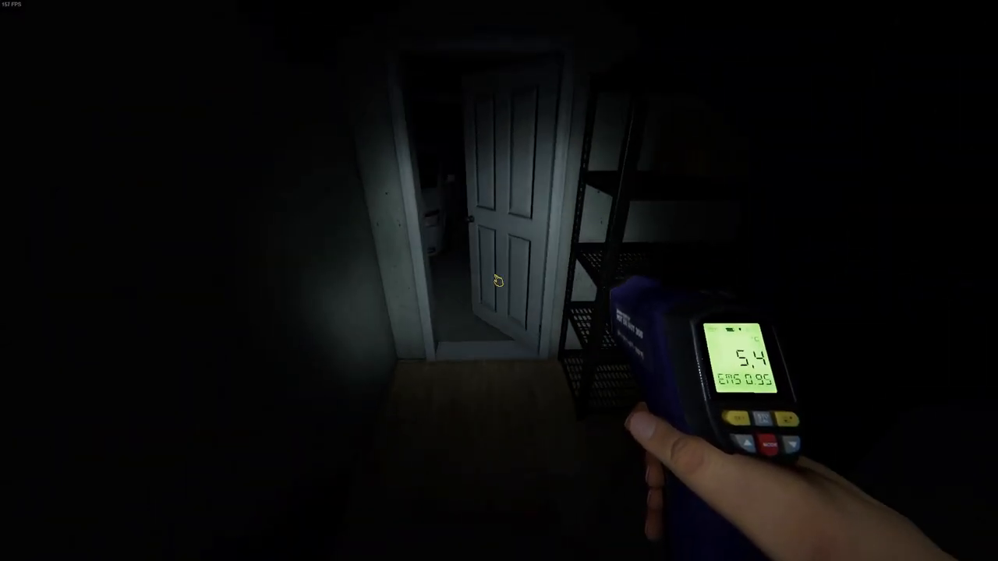
pyautogui.moveTo(499, 280)
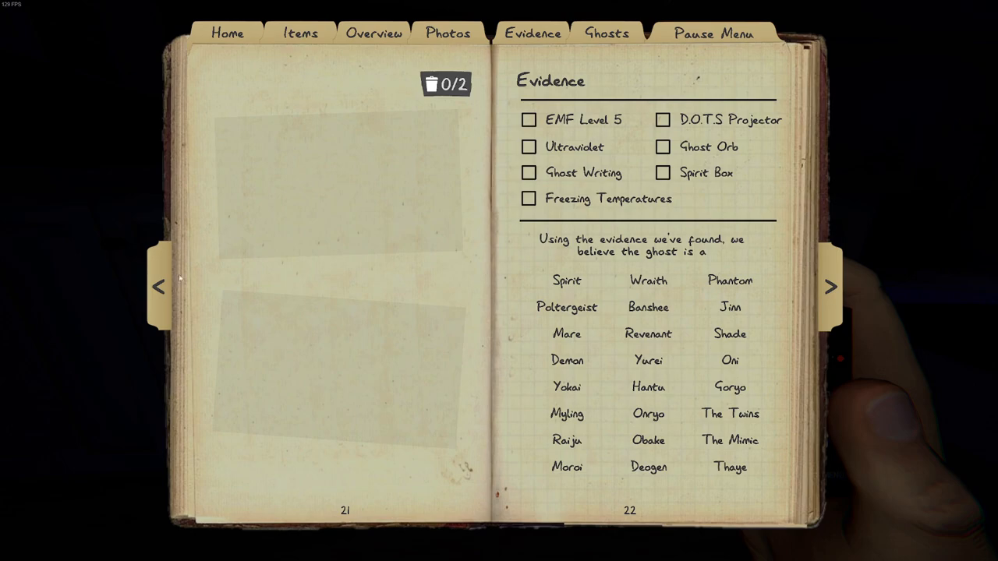
# Step: Browse the Evidence tab and close the journal before heading to the laundry room
pyautogui.click(158, 287)
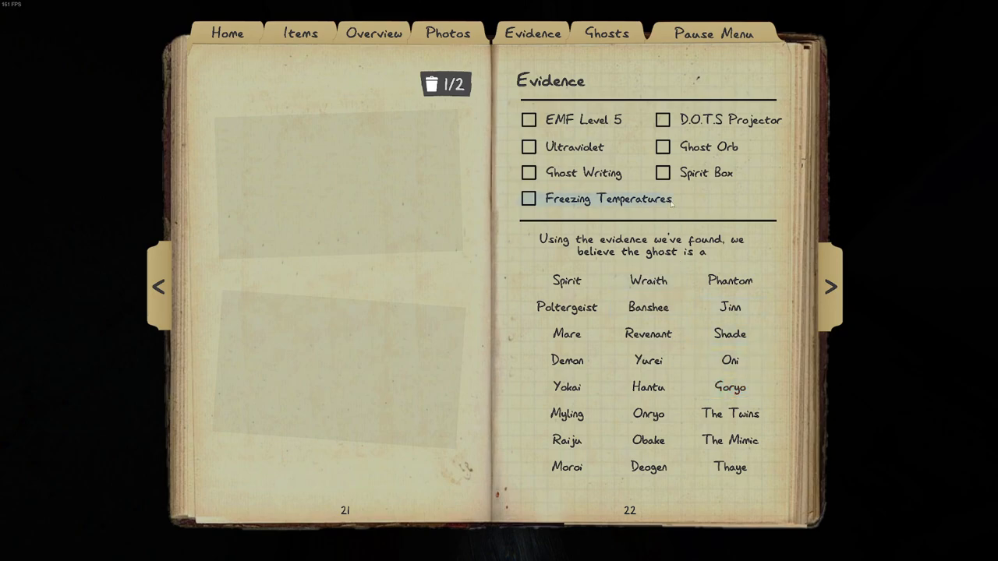
pyautogui.click(661, 171)
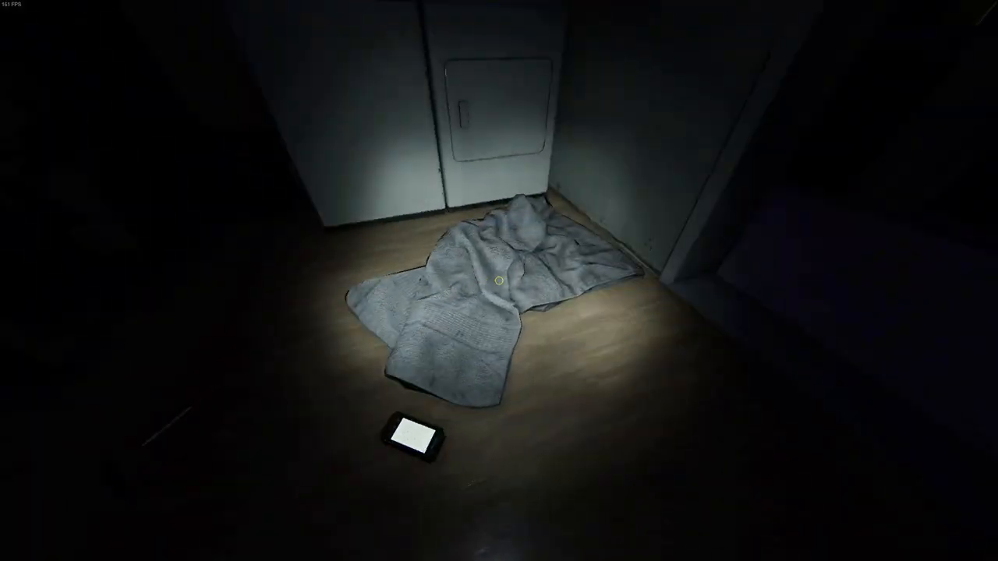
pyautogui.moveTo(499, 280)
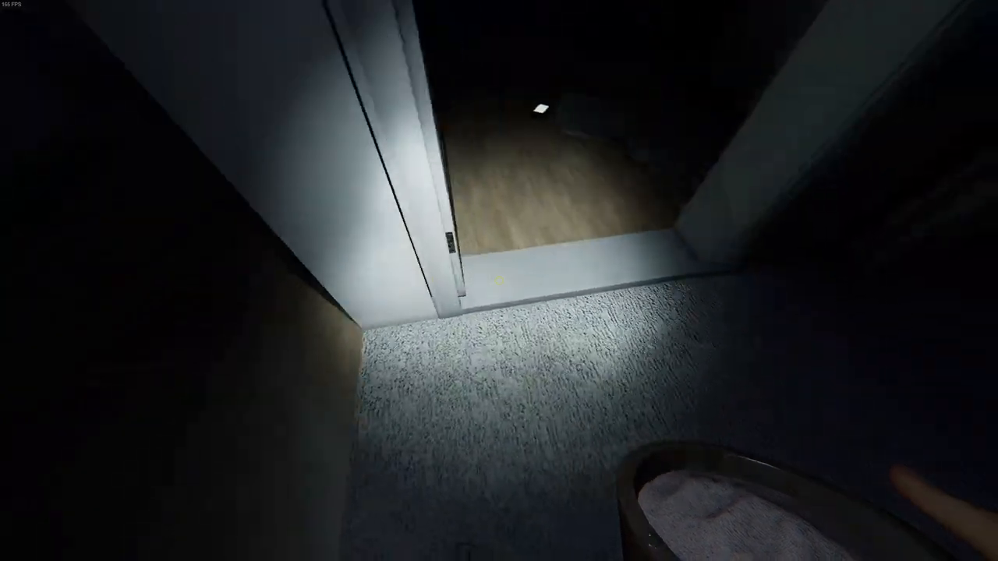
pyautogui.moveTo(499, 281)
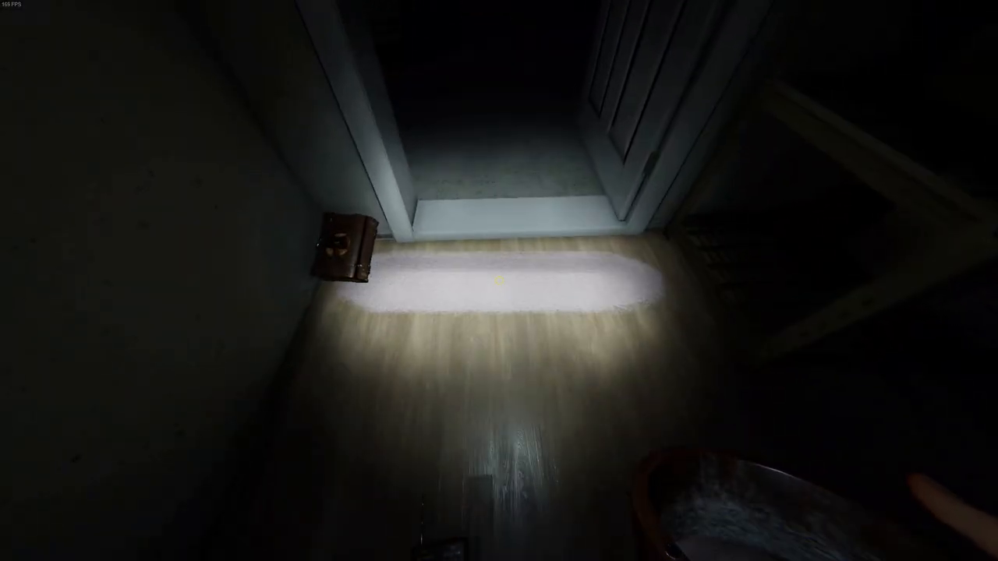
# Step: Walk forward out of the laundry room toward the basement staircase
pyautogui.press('w')
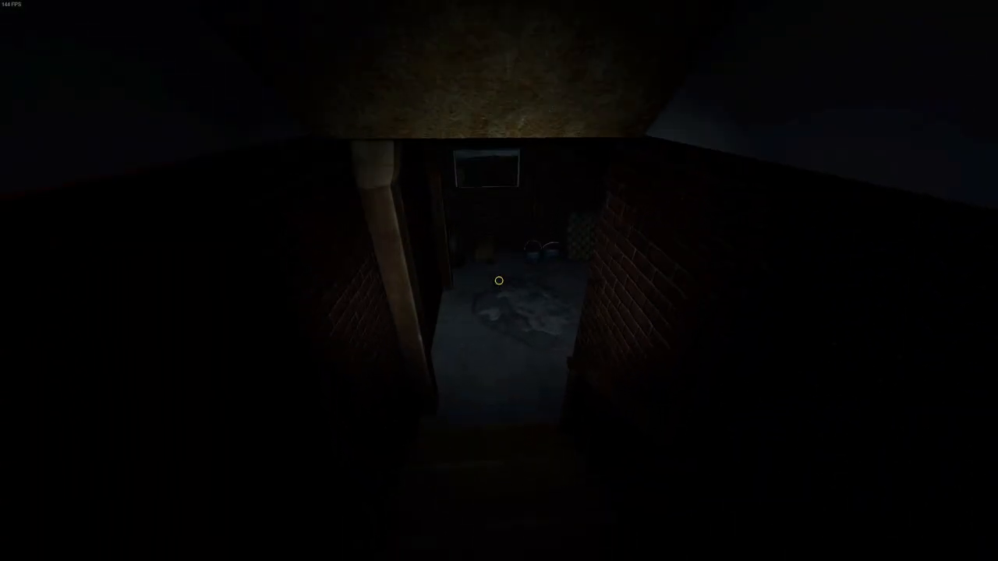
pyautogui.moveTo(499, 281)
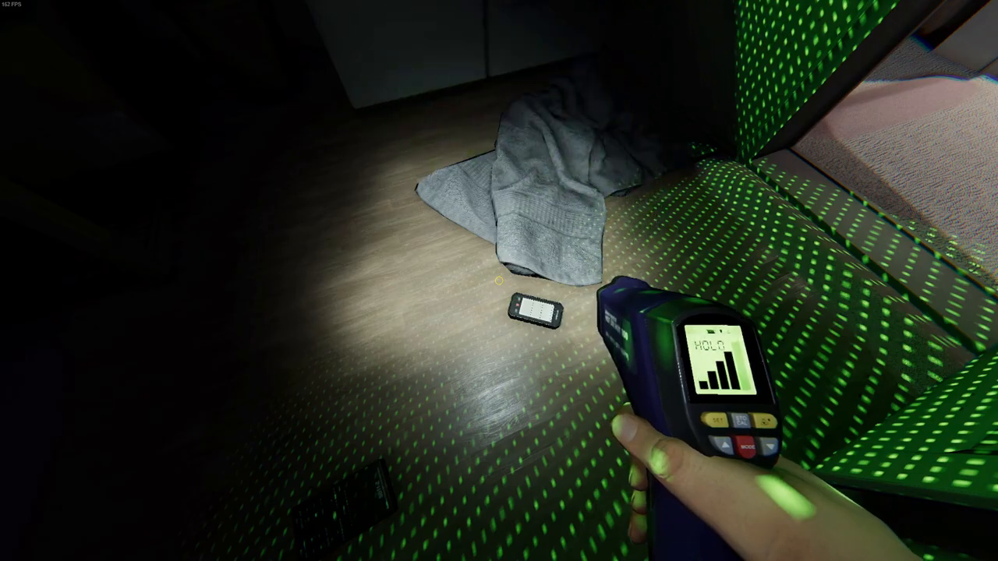
pyautogui.moveTo(499, 280)
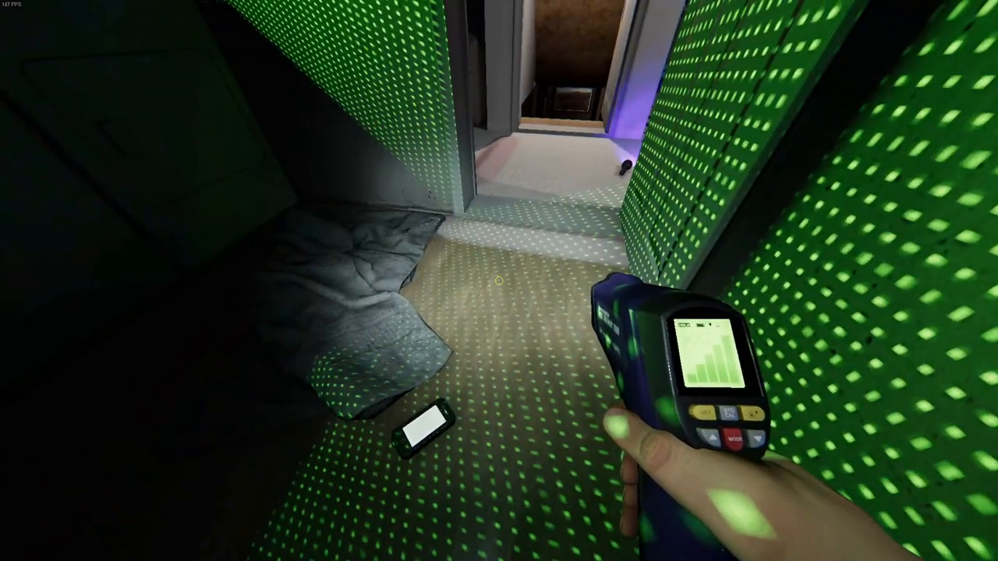
# Step: Pick Wraith as the suspected ghost in the journal (J)
pyautogui.press('j')
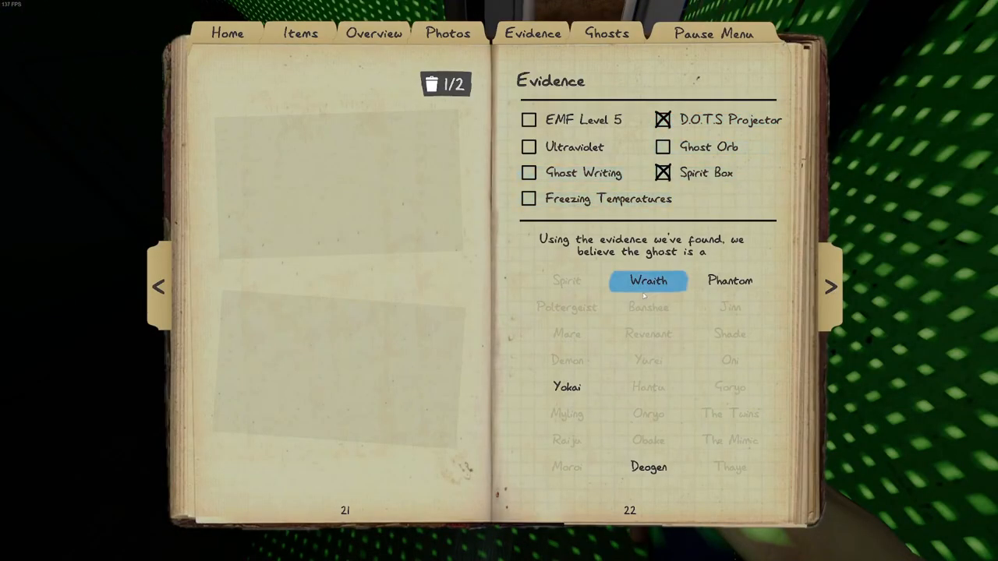
pyautogui.click(648, 280)
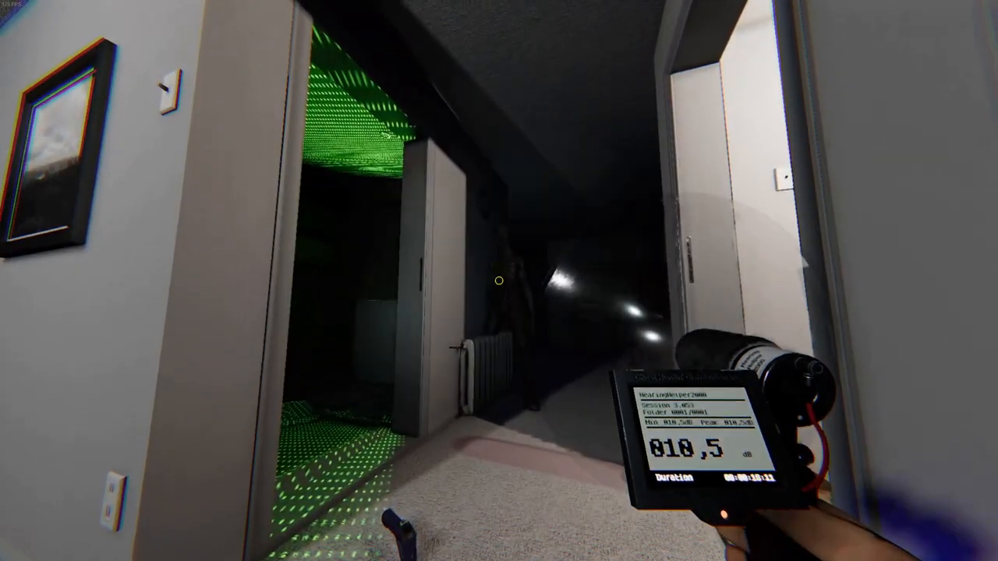
pyautogui.moveTo(499, 280)
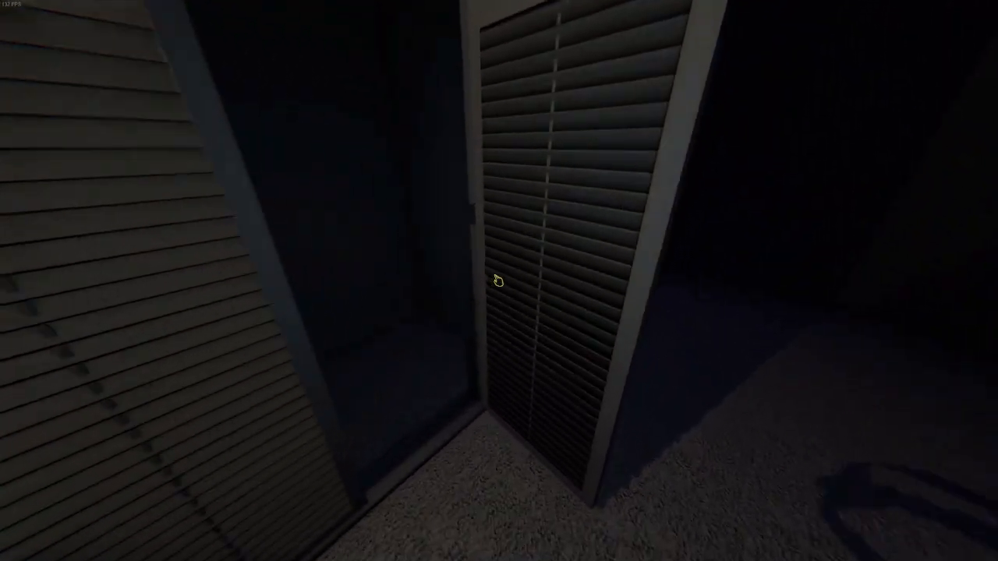
pyautogui.moveTo(499, 281)
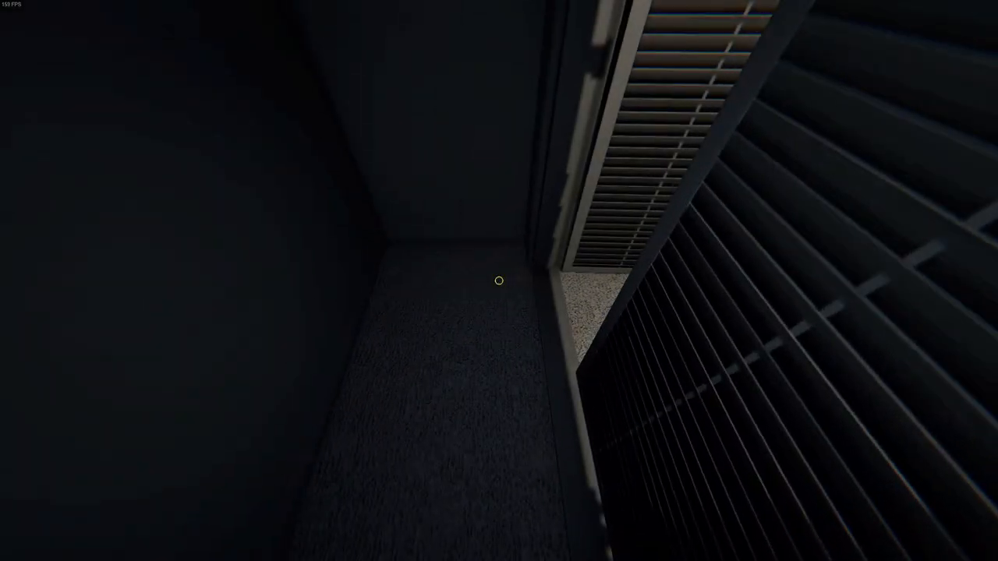